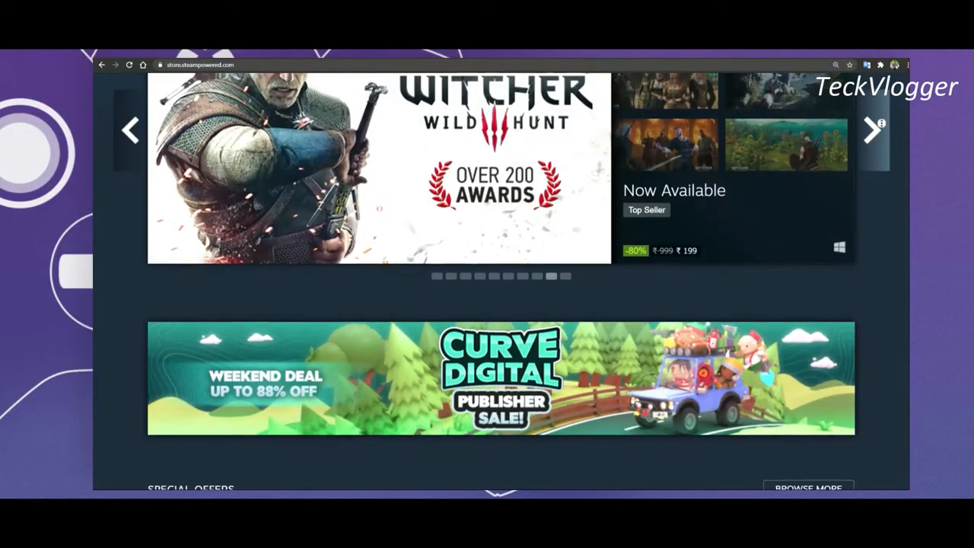
Browse the R.G. Mechanics home page, view it in original Russian, then translate back to English.
{"action": "scroll", "scroll_direction": "down", "scroll_amount": 3}
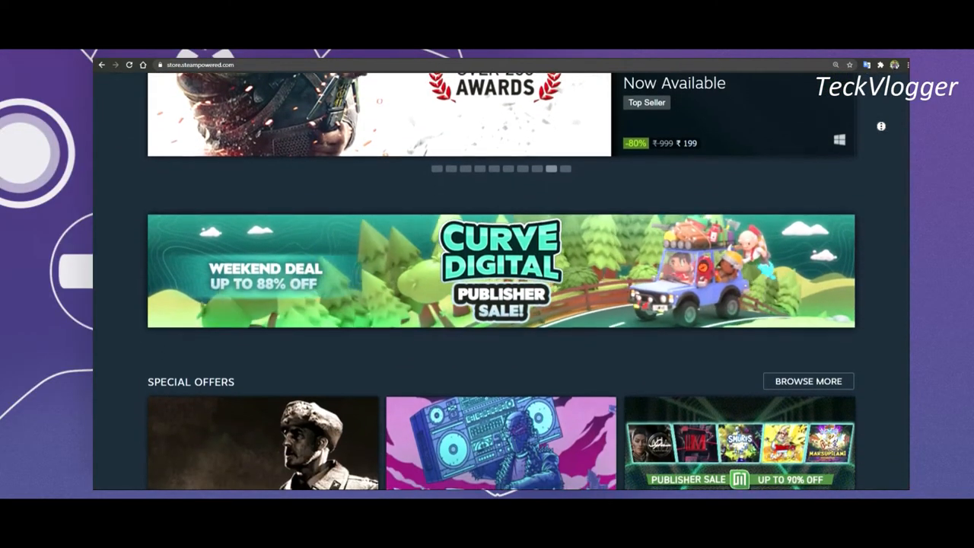
{"action": "scroll", "scroll_direction": "down", "scroll_amount": 3}
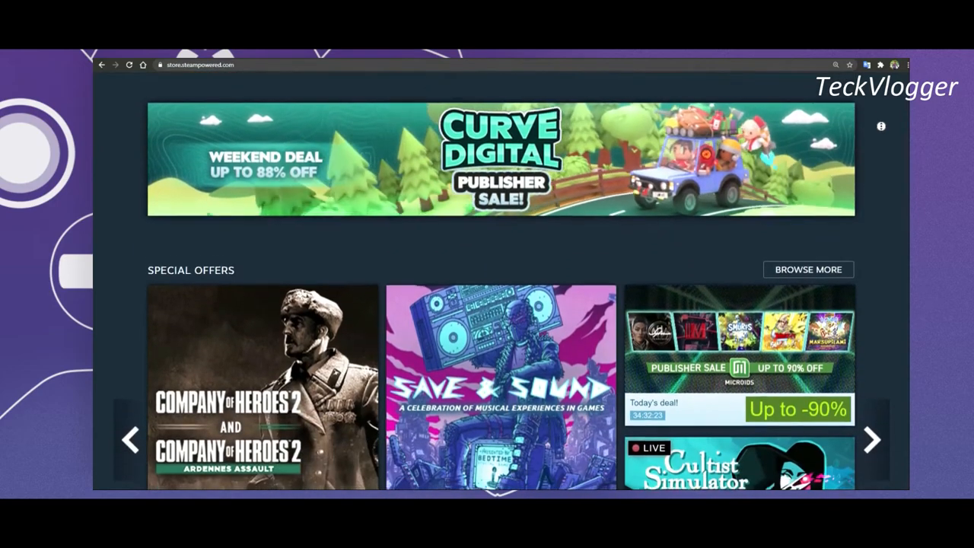
{"action": "scroll", "scroll_direction": "down", "scroll_amount": 3}
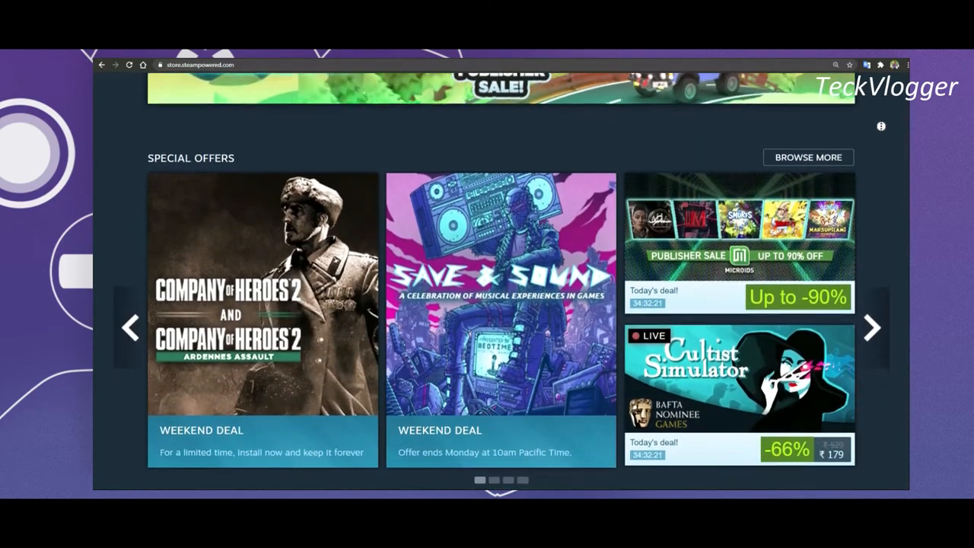
{"action": "scroll", "scroll_direction": "down", "scroll_amount": 3}
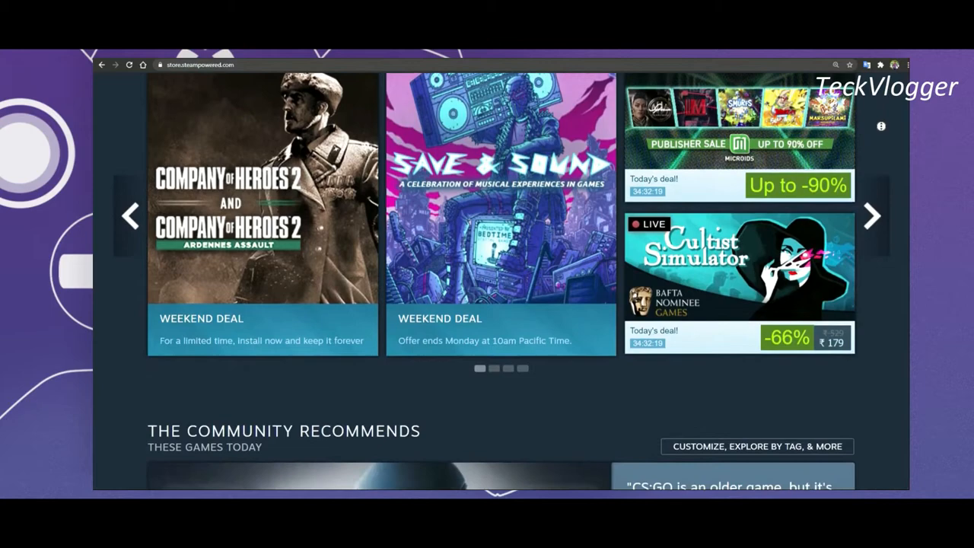
{"action": "scroll", "scroll_direction": "down", "scroll_amount": 3}
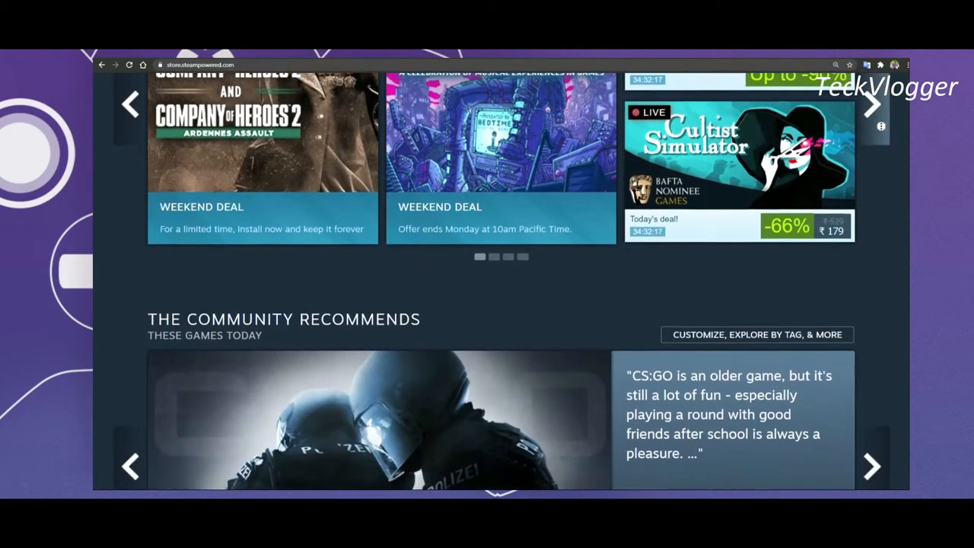
{"action": "scroll", "scroll_direction": "down", "scroll_amount": 3}
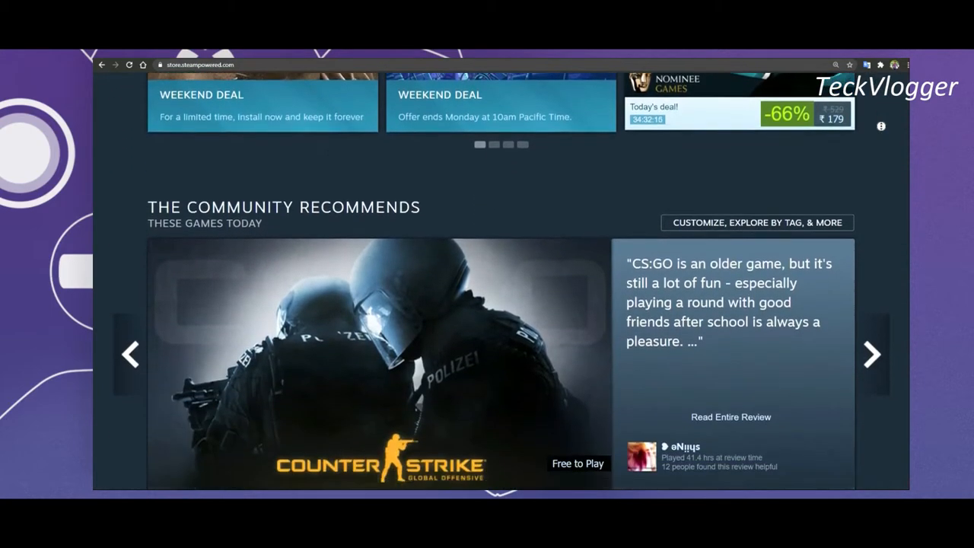
{"action": "scroll", "scroll_direction": "down", "scroll_amount": 3}
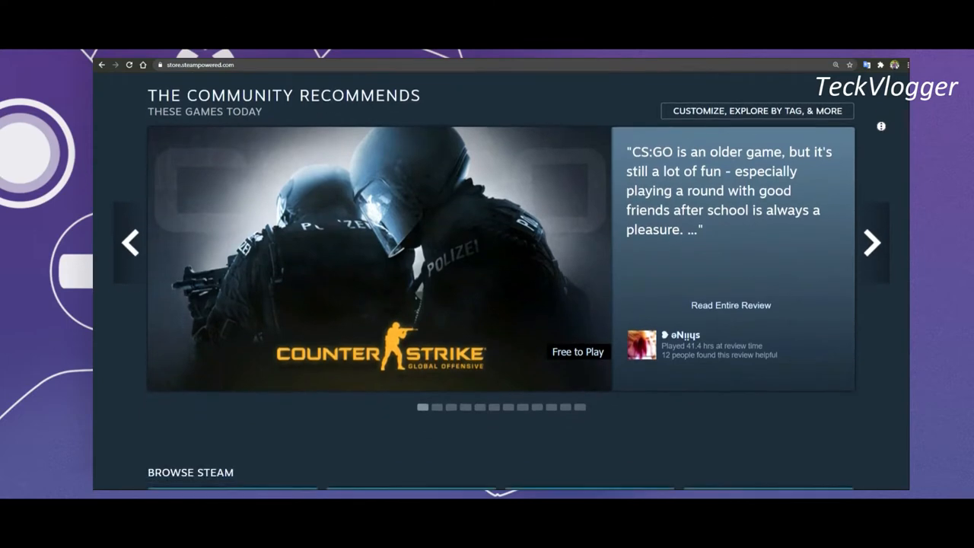
{"action": "scroll", "scroll_direction": "down", "scroll_amount": 3}
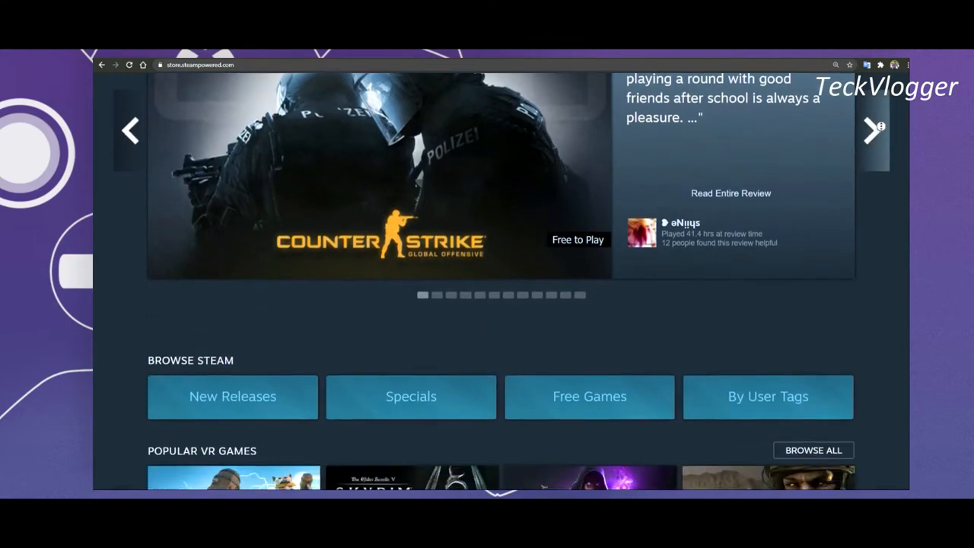
{"action": "scroll", "scroll_direction": "down", "scroll_amount": 3}
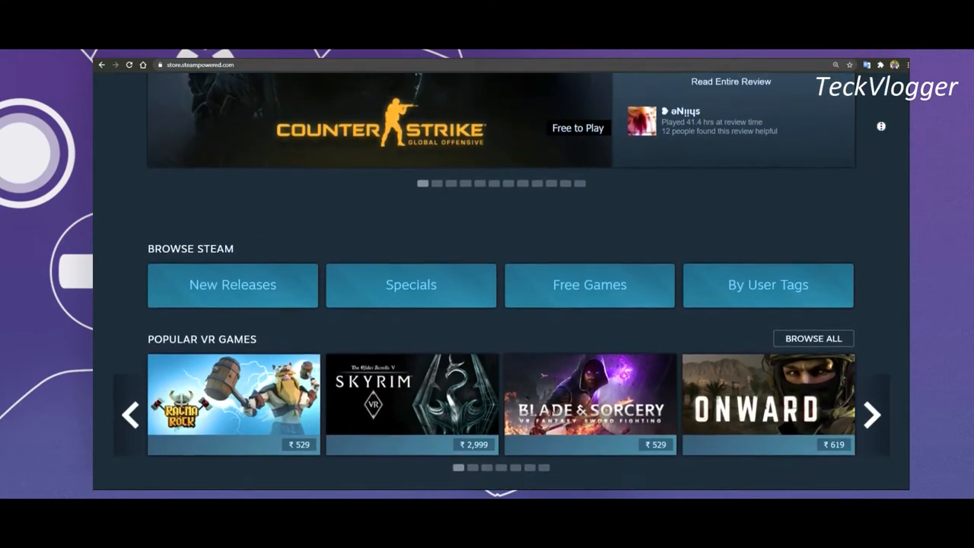
{"action": "scroll", "scroll_direction": "down", "scroll_amount": 3}
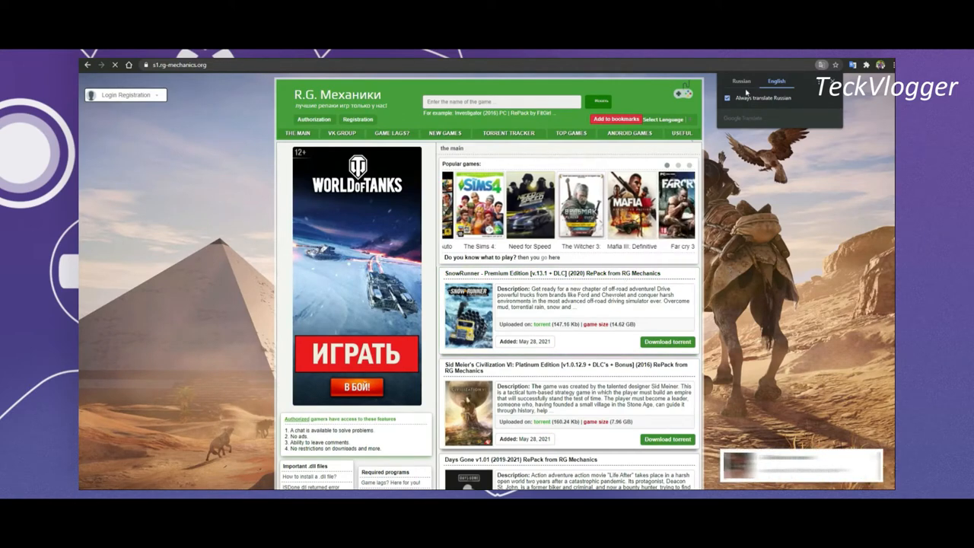
{"action": "left_click", "coordinate": [739, 81]}
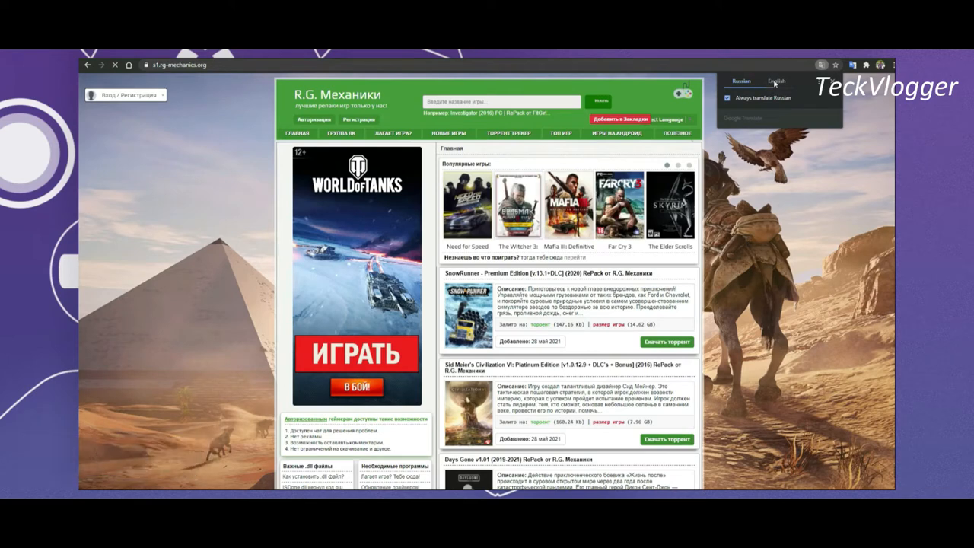
{"action": "left_click", "coordinate": [776, 81]}
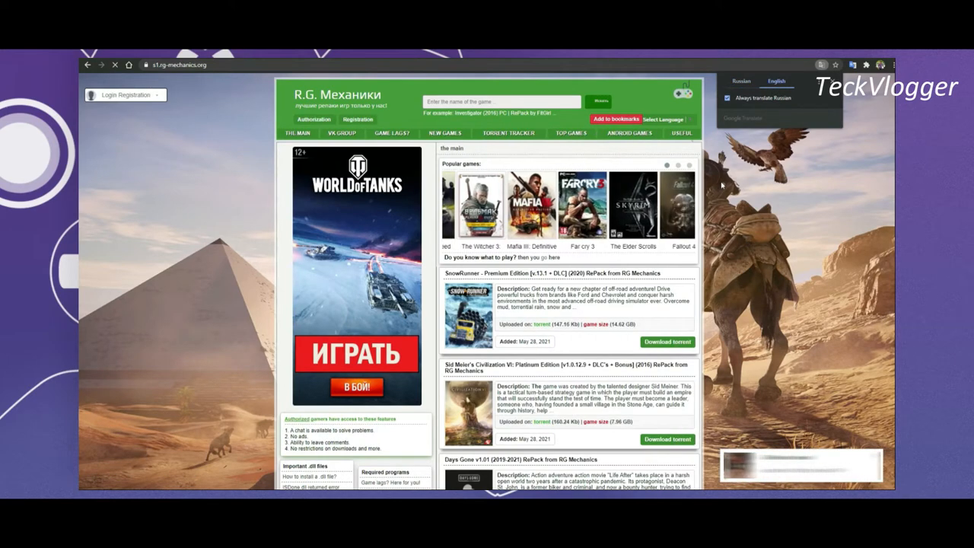
Scroll the release list and open the Baldur's Gate 3 (GOG, Early Access) torrent download page.
{"action": "scroll", "scroll_direction": "down", "scroll_amount": 3}
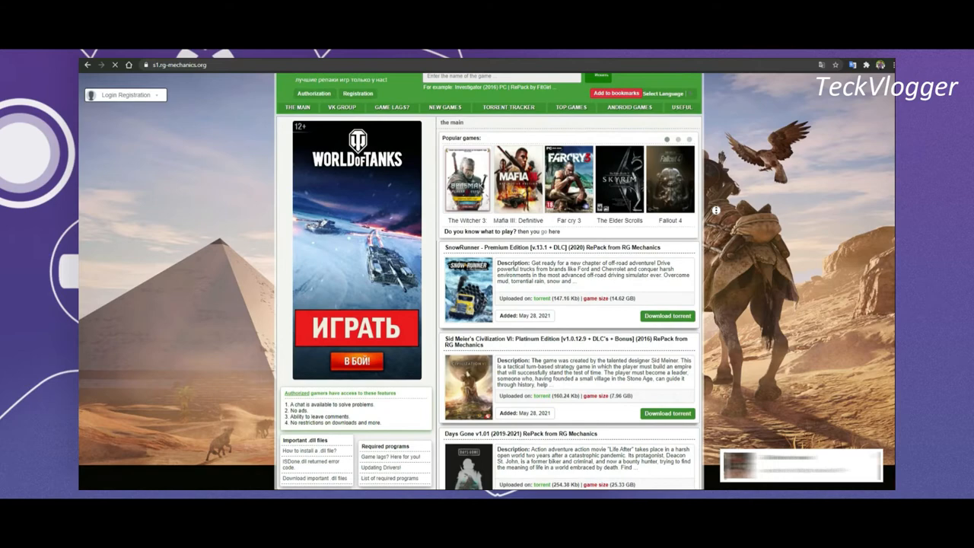
{"action": "scroll", "scroll_direction": "down", "scroll_amount": 3}
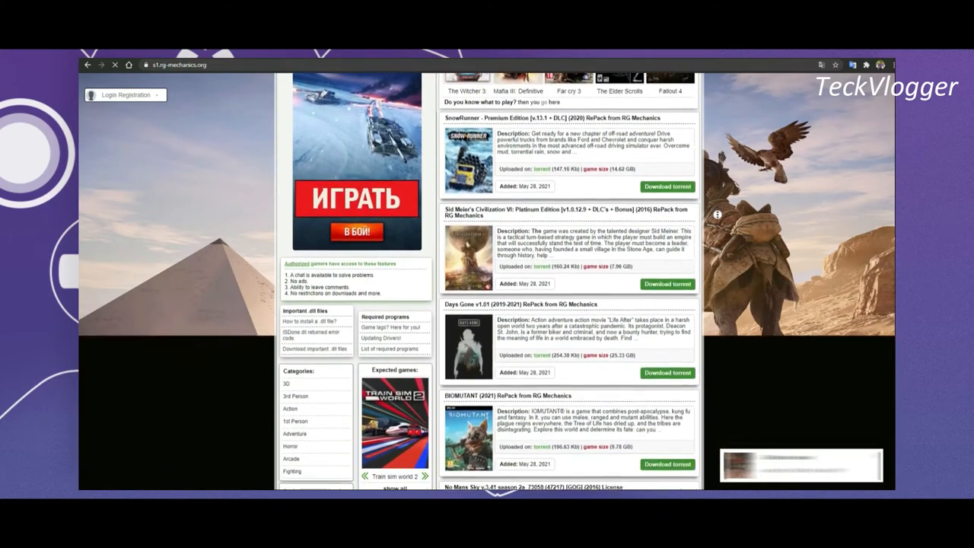
{"action": "scroll", "scroll_direction": "down", "scroll_amount": 3}
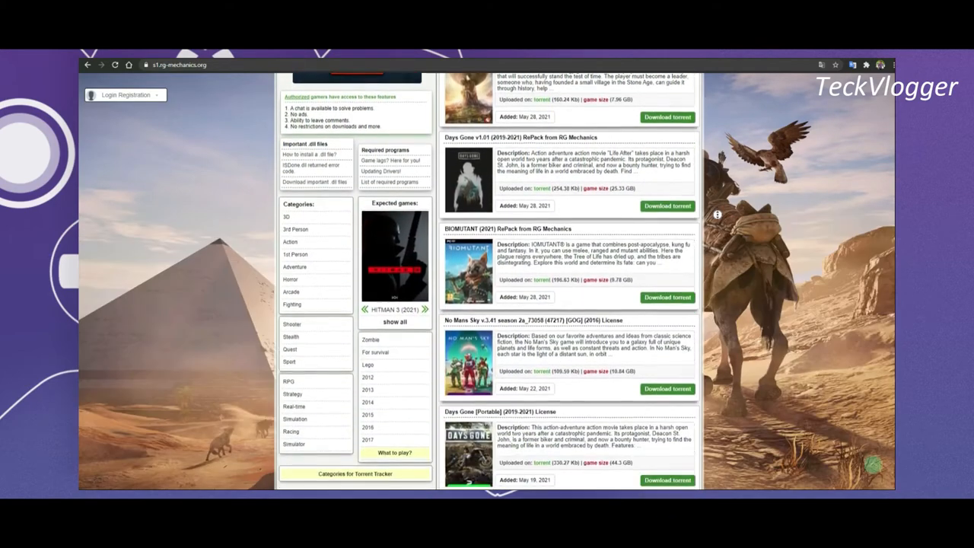
{"action": "scroll", "scroll_direction": "down", "scroll_amount": 3}
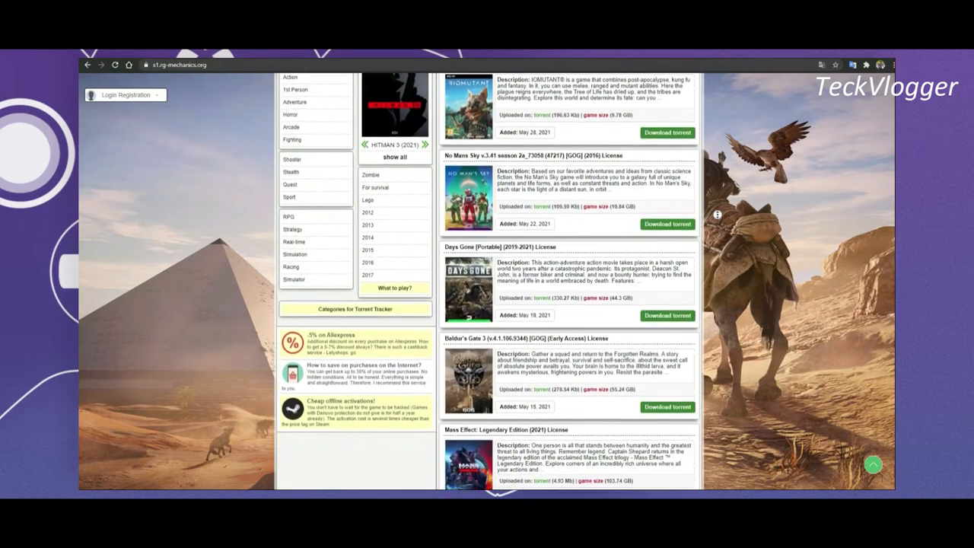
{"action": "scroll", "scroll_direction": "down", "scroll_amount": 3}
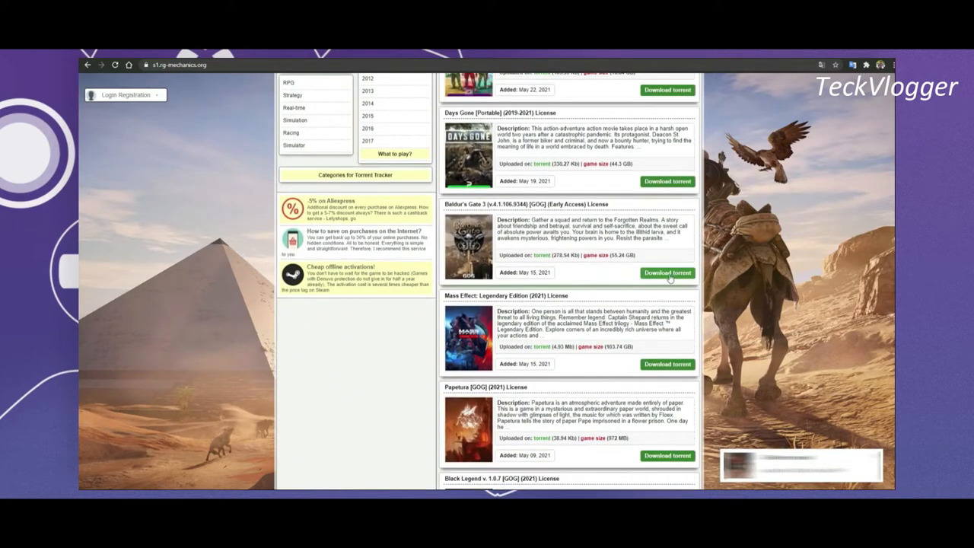
{"action": "left_click", "coordinate": [667, 273]}
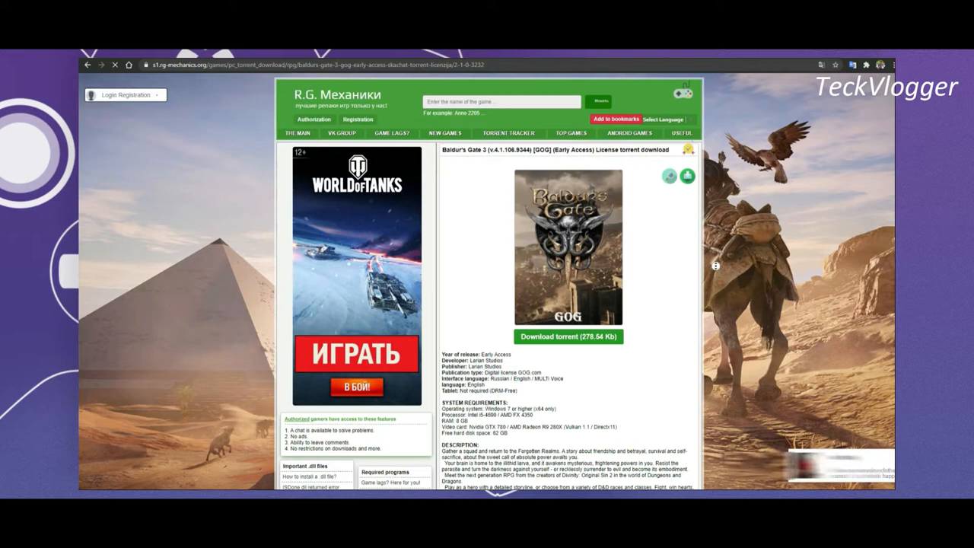
{"action": "scroll", "scroll_direction": "down", "scroll_amount": 3}
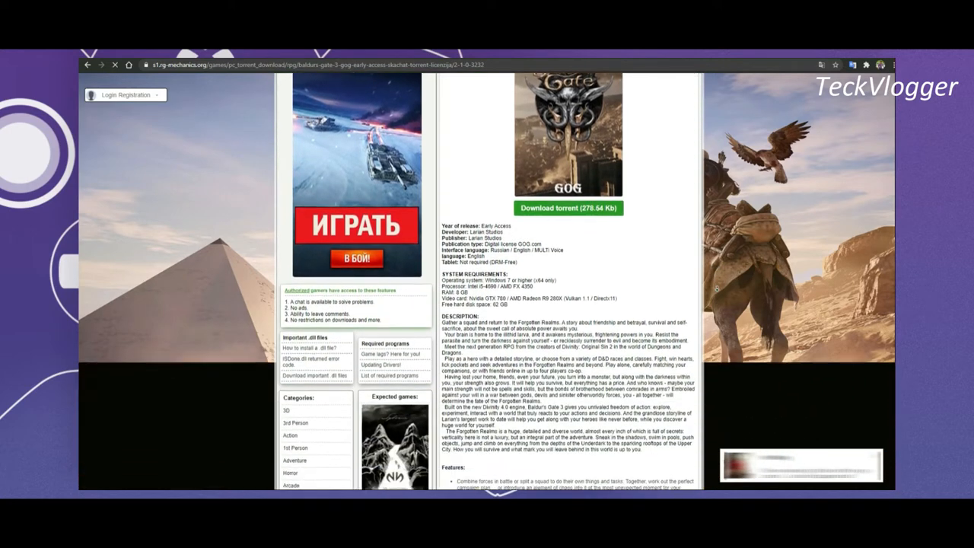
{"action": "scroll", "scroll_direction": "down", "scroll_amount": 3}
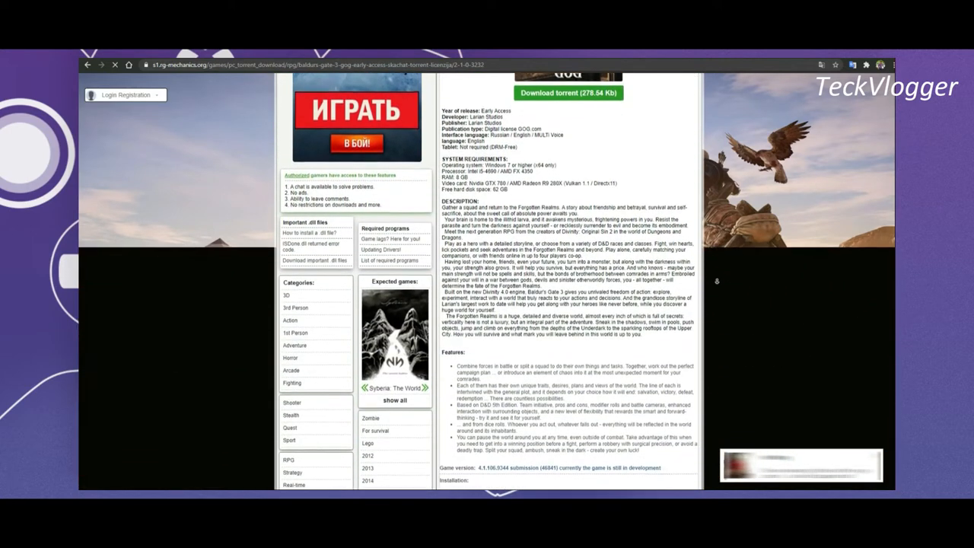
{"action": "scroll", "scroll_direction": "down", "scroll_amount": 3}
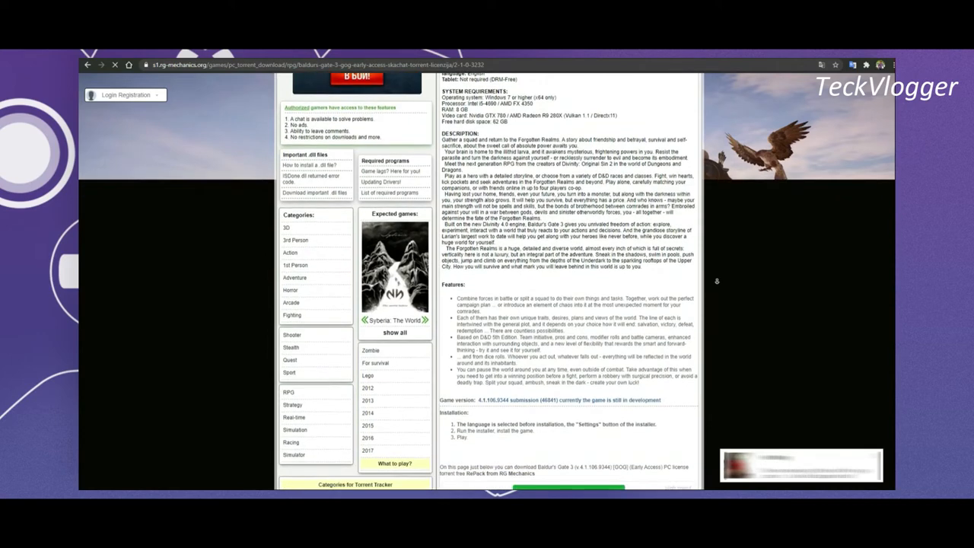
{"action": "scroll", "scroll_direction": "up", "scroll_amount": 3}
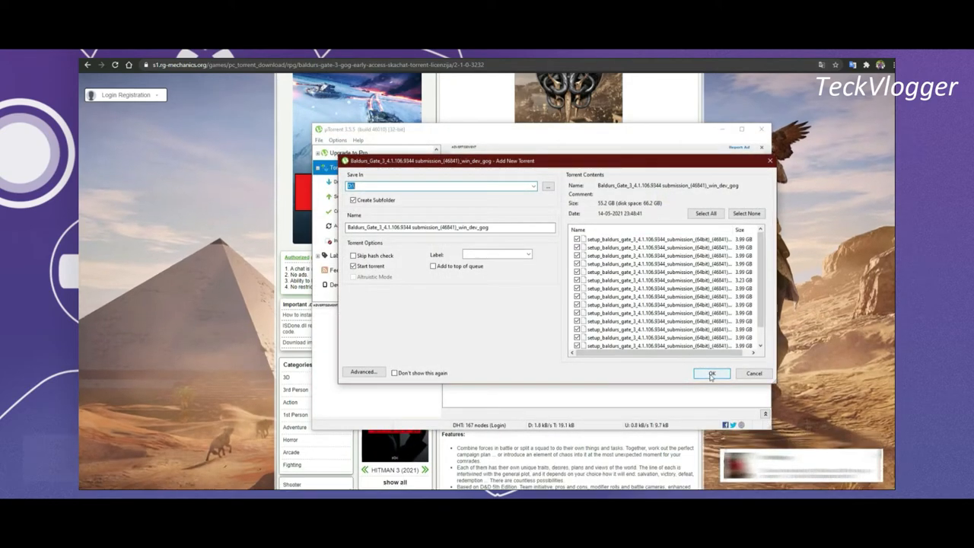
Confirm uTorrent's Add New Torrent dialog with the default save location to queue Baldur's Gate 3.
{"action": "left_click", "coordinate": [712, 373]}
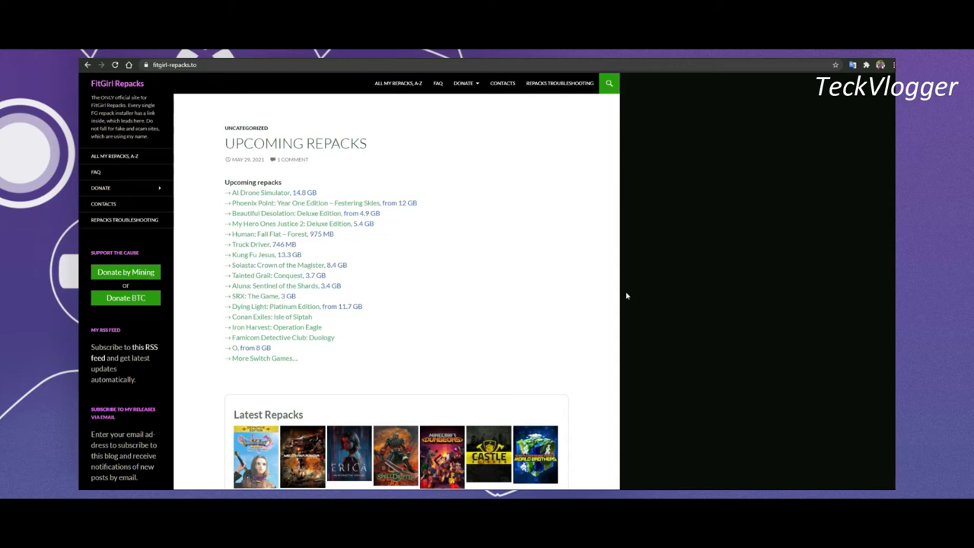
{"action": "mouse_move", "coordinate": [310, 191]}
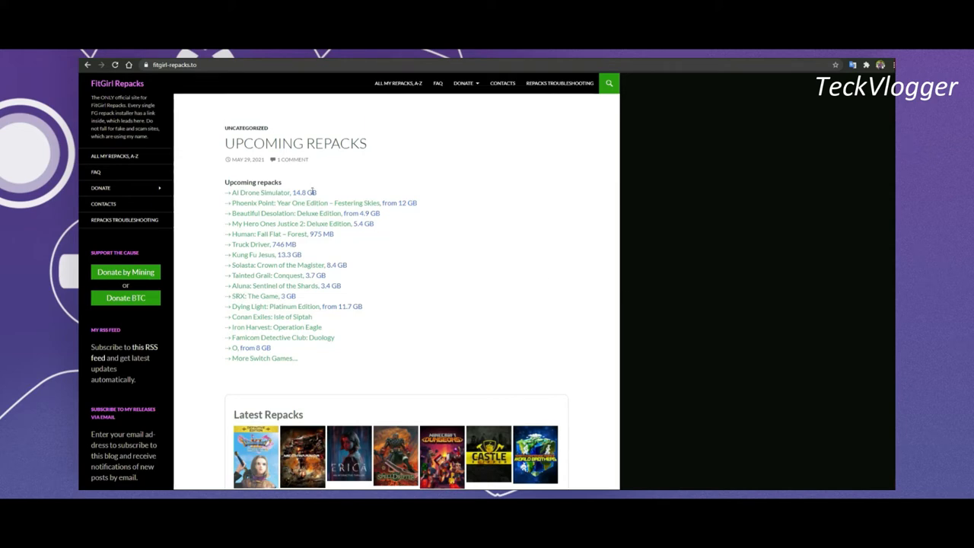
{"action": "mouse_move", "coordinate": [593, 328]}
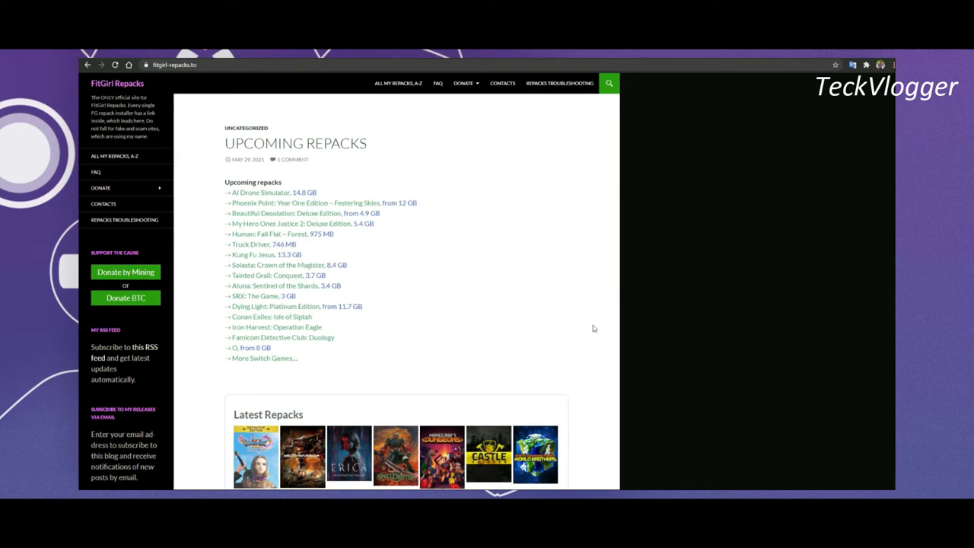
Scroll through the Dragon Quest XI and MechWarrior 5 repack posts, then return to the home page top.
{"action": "scroll", "scroll_direction": "down", "scroll_amount": 3}
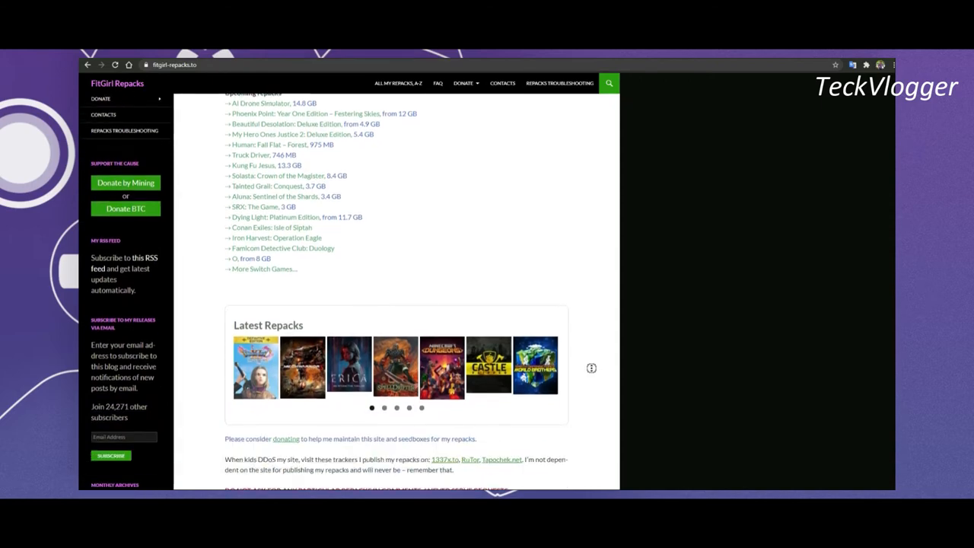
{"action": "scroll", "scroll_direction": "down", "scroll_amount": 3}
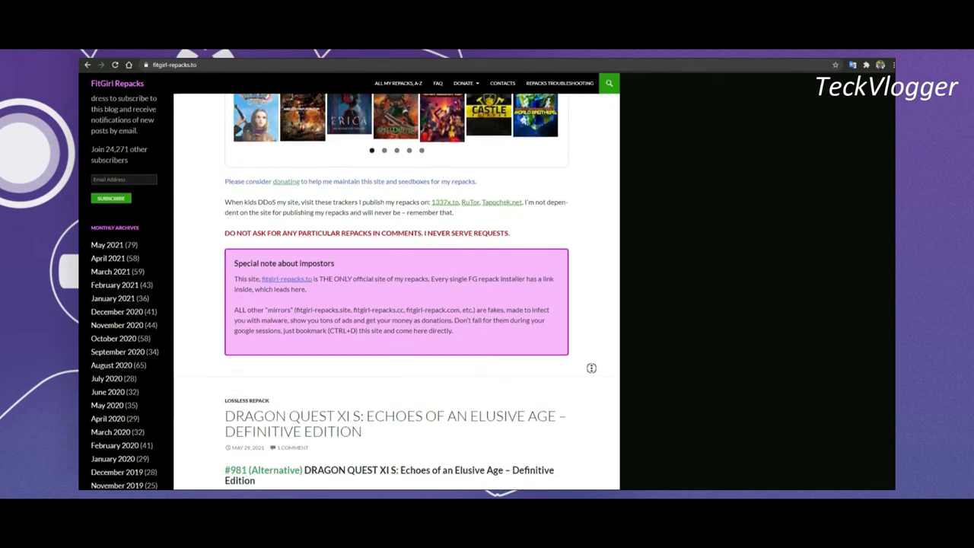
{"action": "scroll", "scroll_direction": "down", "scroll_amount": 3}
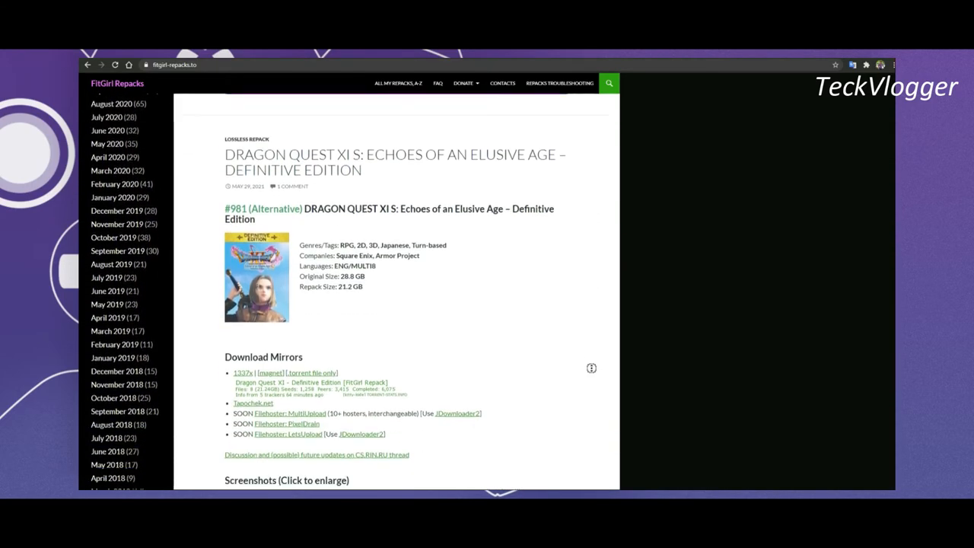
{"action": "scroll", "scroll_direction": "down", "scroll_amount": 3}
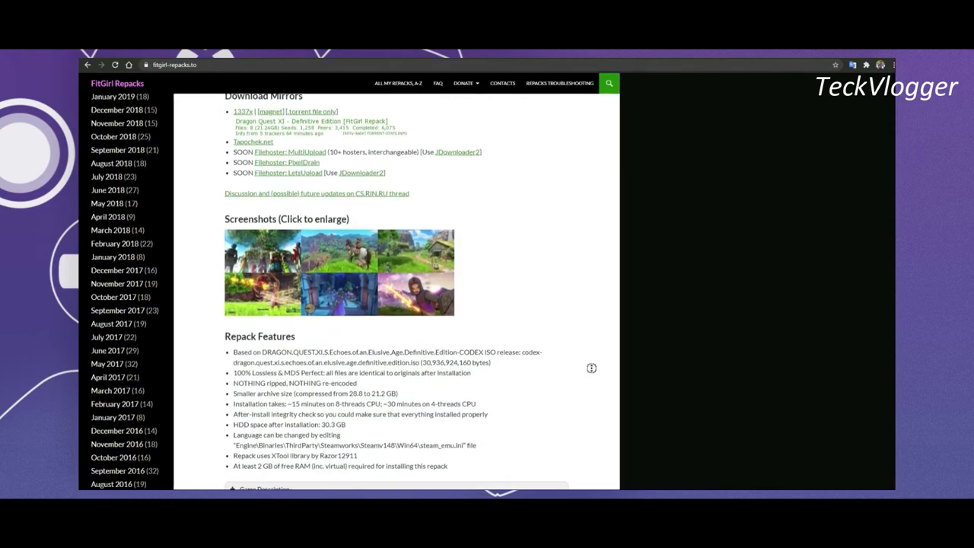
{"action": "scroll", "scroll_direction": "down", "scroll_amount": 3}
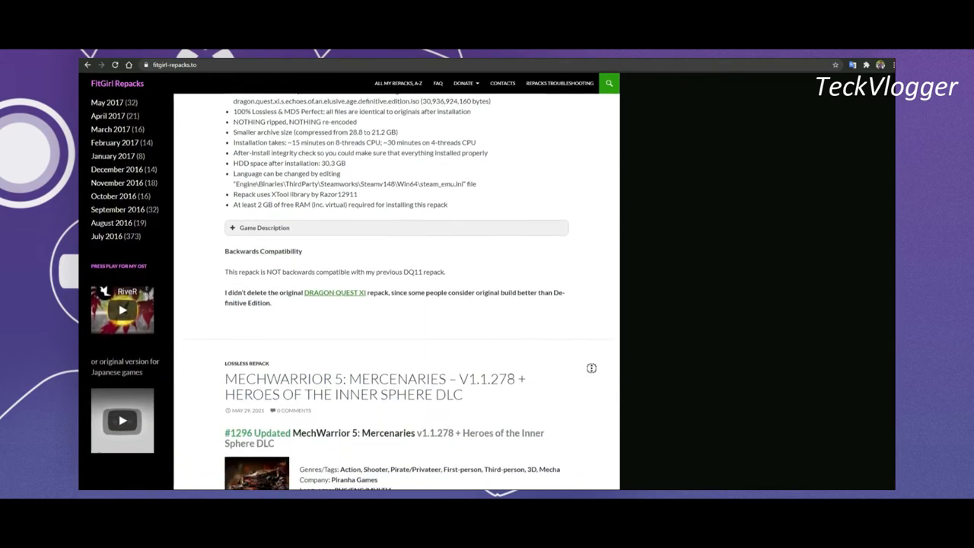
{"action": "scroll", "scroll_direction": "down", "scroll_amount": 3}
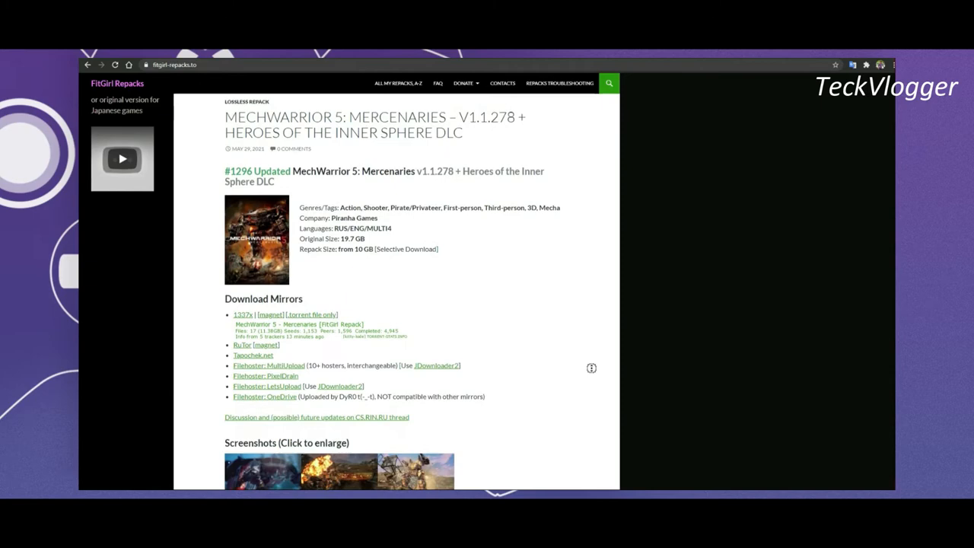
{"action": "left_click", "coordinate": [398, 82]}
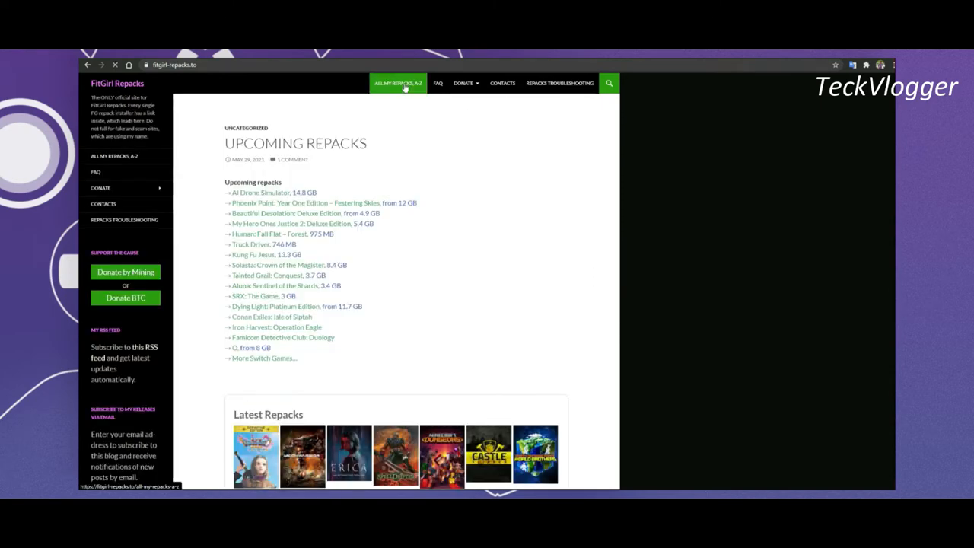
Go to 'All My Repacks, A-Z' and move to page 2 of the list.
{"action": "left_click", "coordinate": [397, 82]}
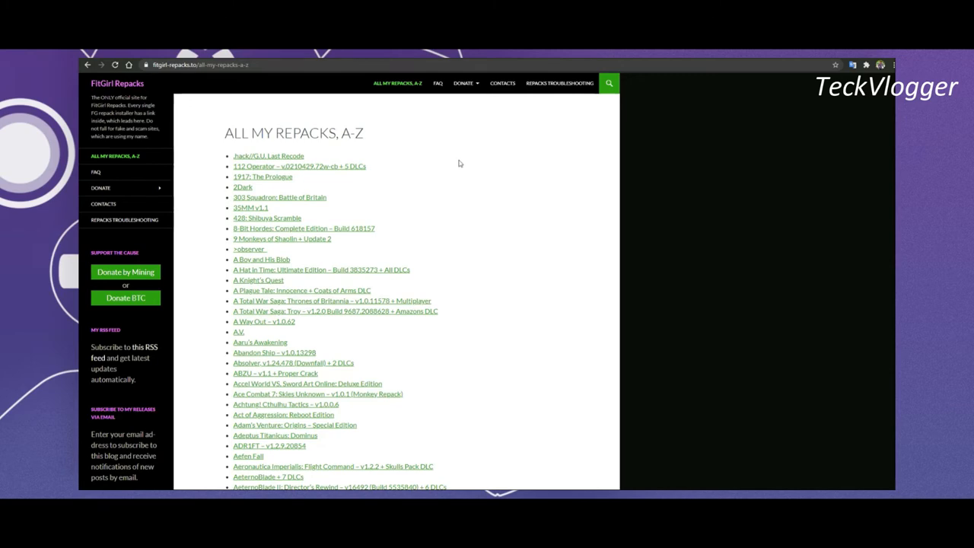
{"action": "scroll", "scroll_direction": "down", "scroll_amount": 3}
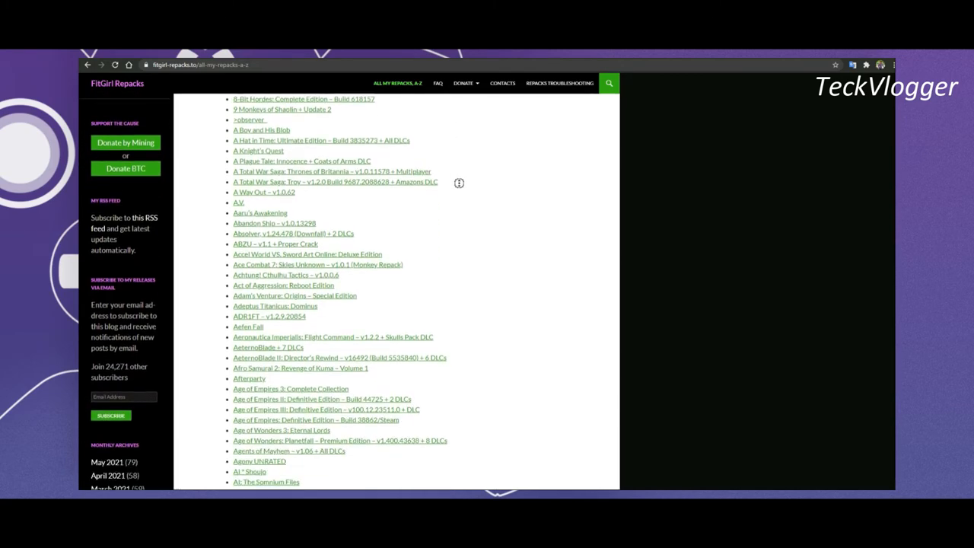
{"action": "scroll", "scroll_direction": "down", "scroll_amount": 3}
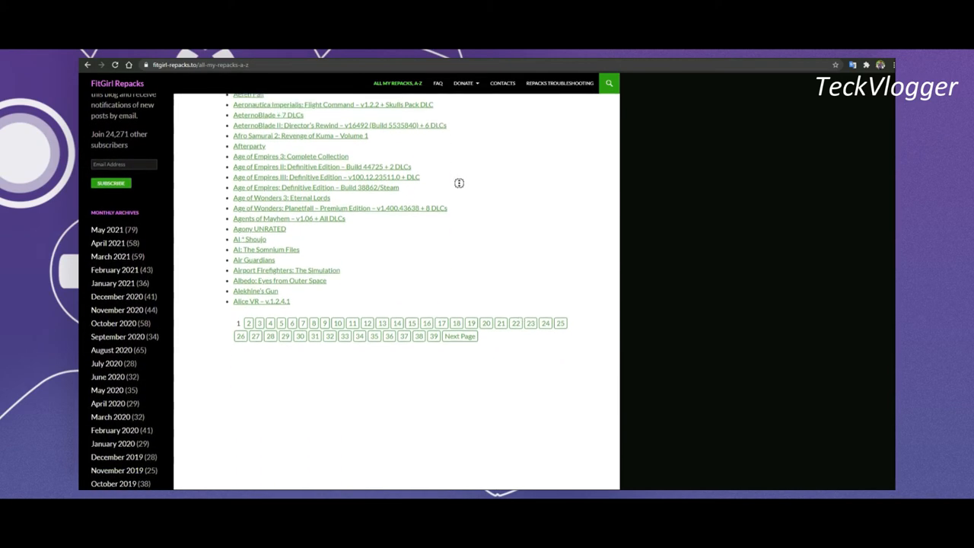
{"action": "left_click", "coordinate": [250, 323]}
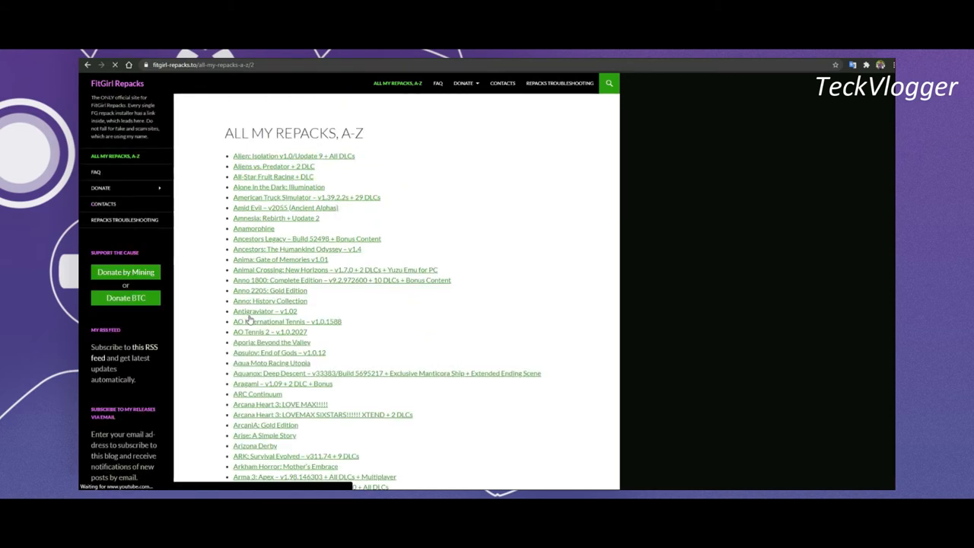
{"action": "mouse_move", "coordinate": [274, 170]}
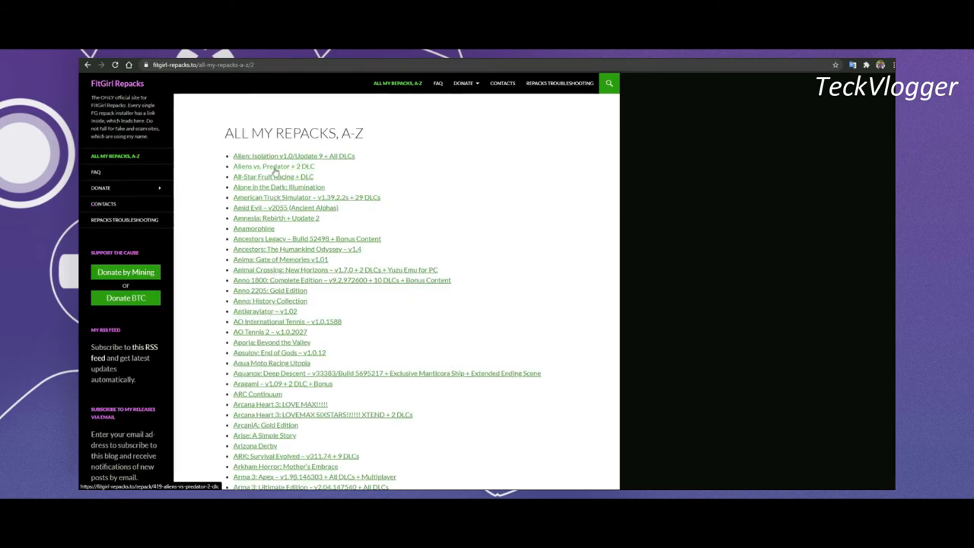
From the Aliens vs. Predator + 2 DLC page's Download Mirrors, send the magnet link to uTorrent.
{"action": "left_click", "coordinate": [274, 166]}
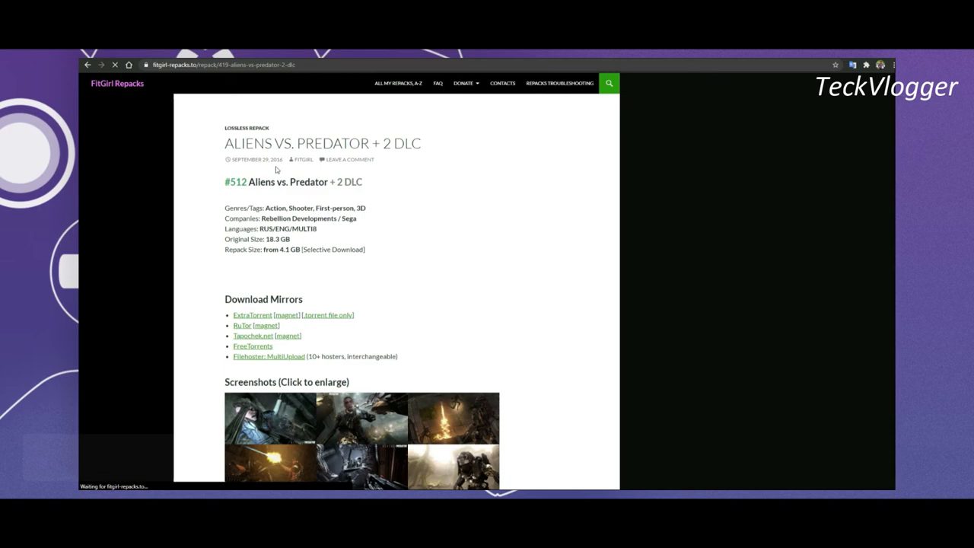
{"action": "scroll", "scroll_direction": "down", "scroll_amount": 3}
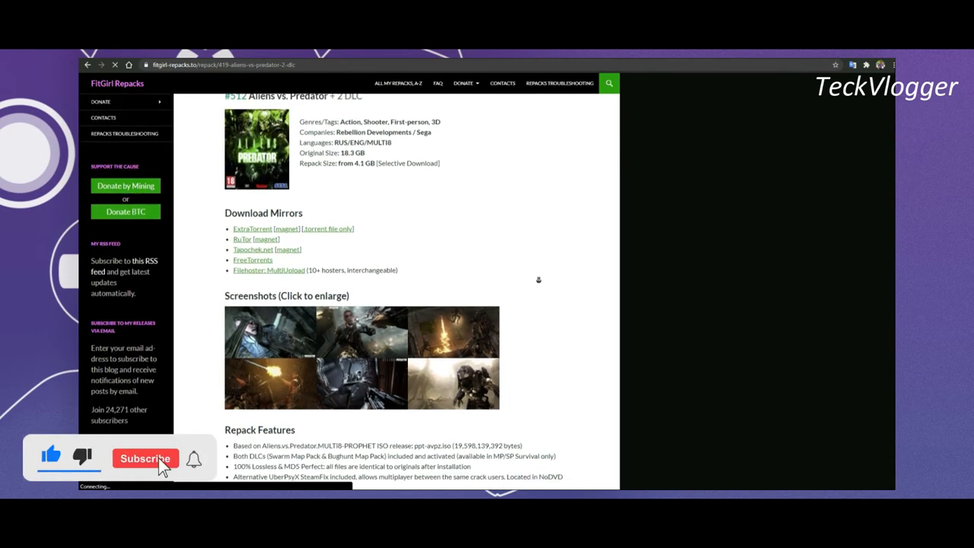
{"action": "scroll", "scroll_direction": "down", "scroll_amount": 3}
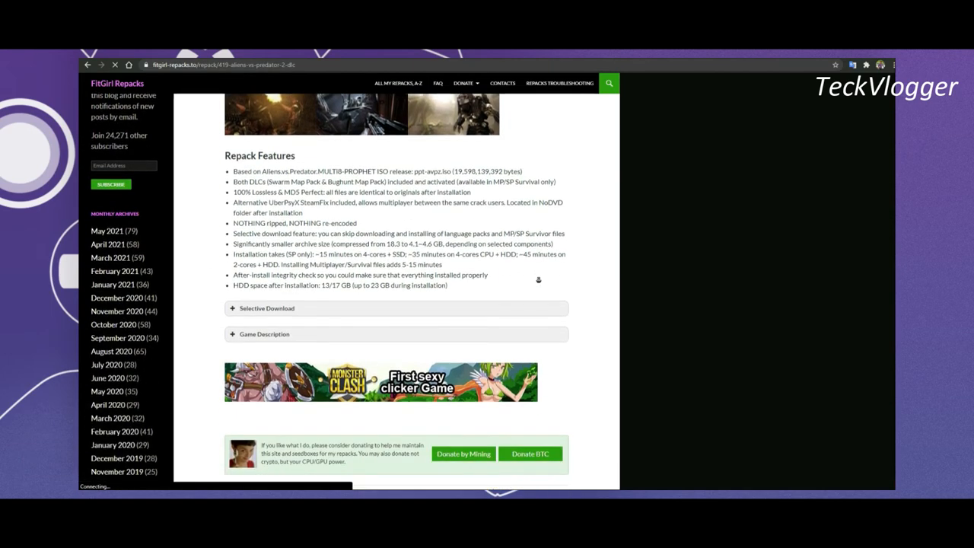
{"action": "scroll", "scroll_direction": "up", "scroll_amount": 3}
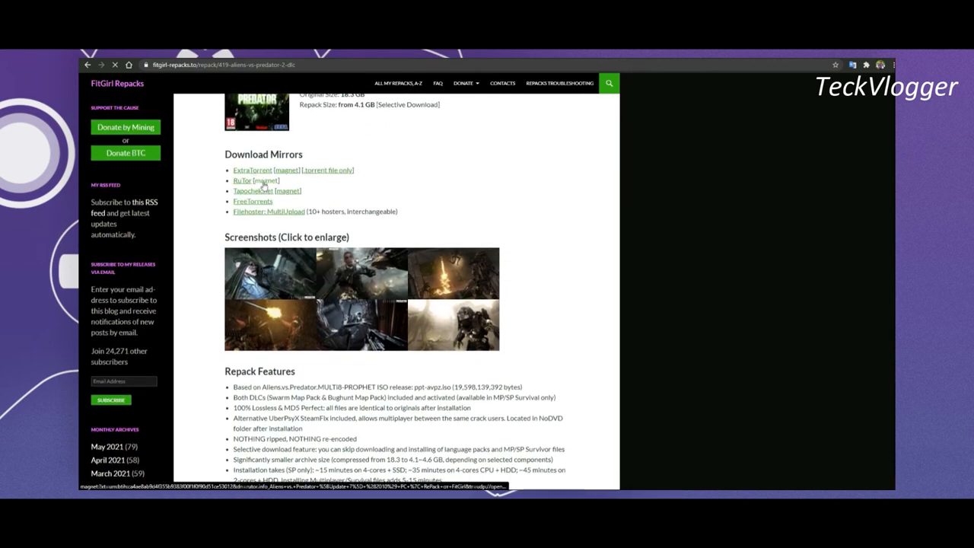
{"action": "left_click", "coordinate": [265, 179]}
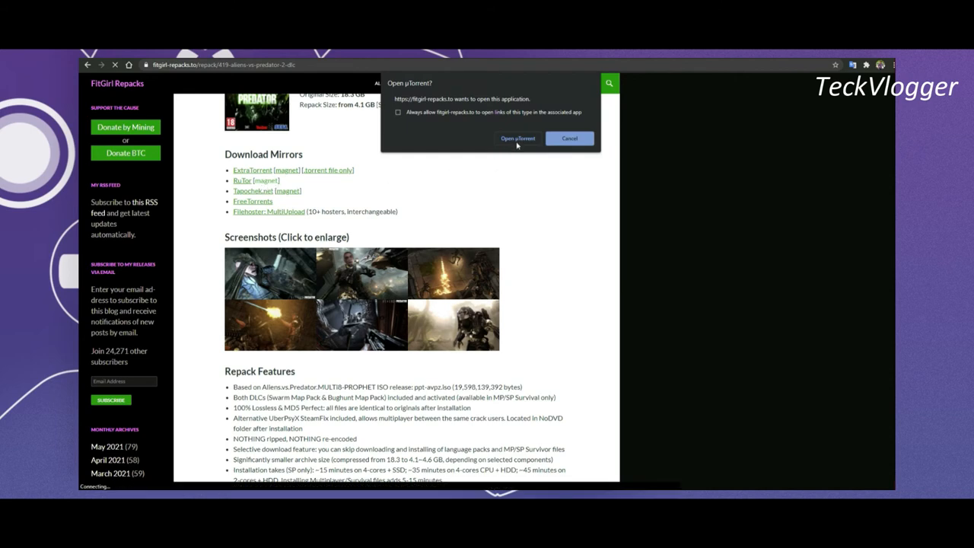
{"action": "left_click", "coordinate": [518, 137]}
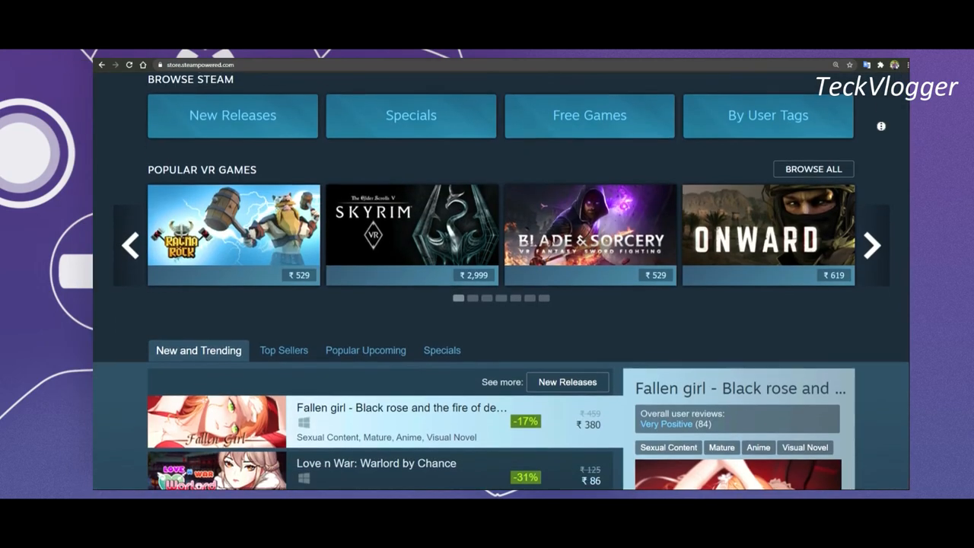
Scroll the Steam store front page past Popular VR Games through New and Trending to Top New Releases.
{"action": "scroll", "scroll_direction": "down", "scroll_amount": 3}
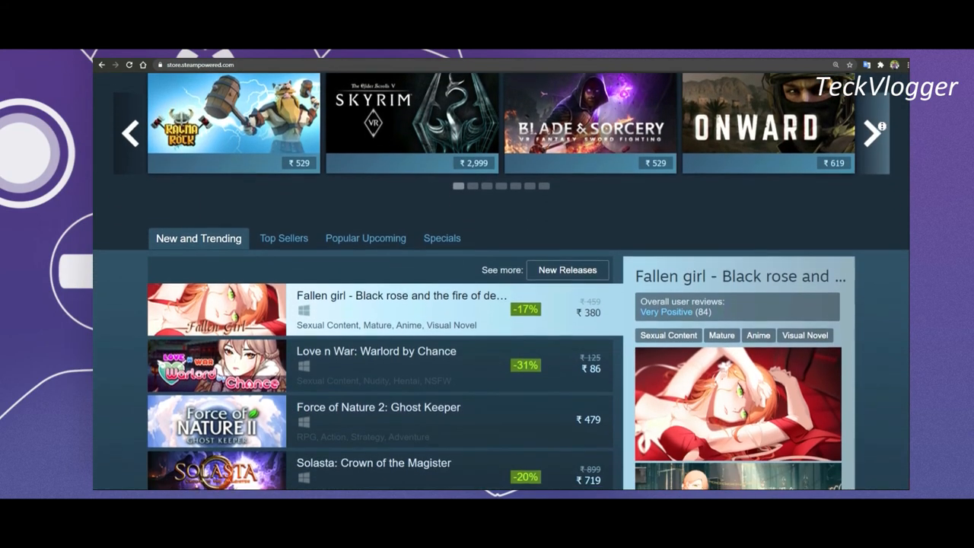
{"action": "scroll", "scroll_direction": "down", "scroll_amount": 3}
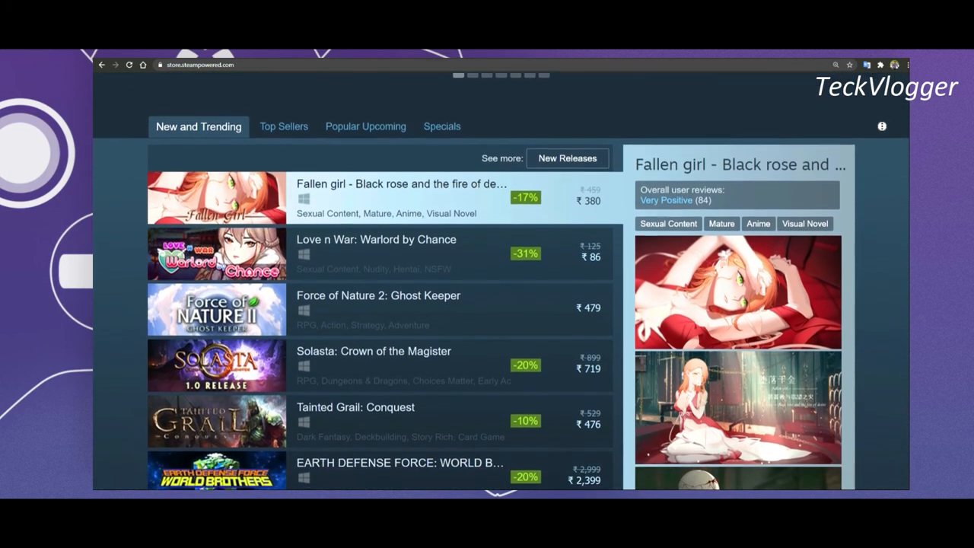
{"action": "scroll", "scroll_direction": "down", "scroll_amount": 3}
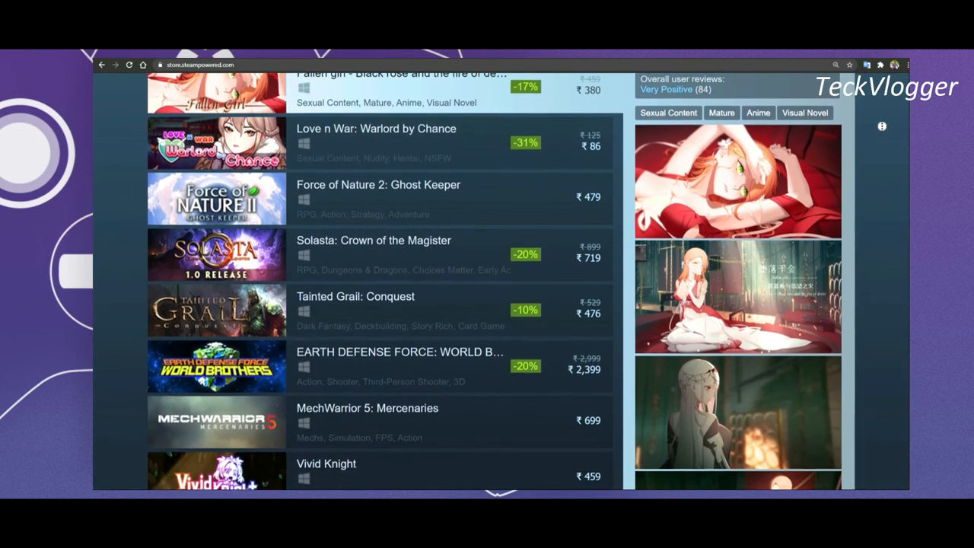
{"action": "scroll", "scroll_direction": "down", "scroll_amount": 3}
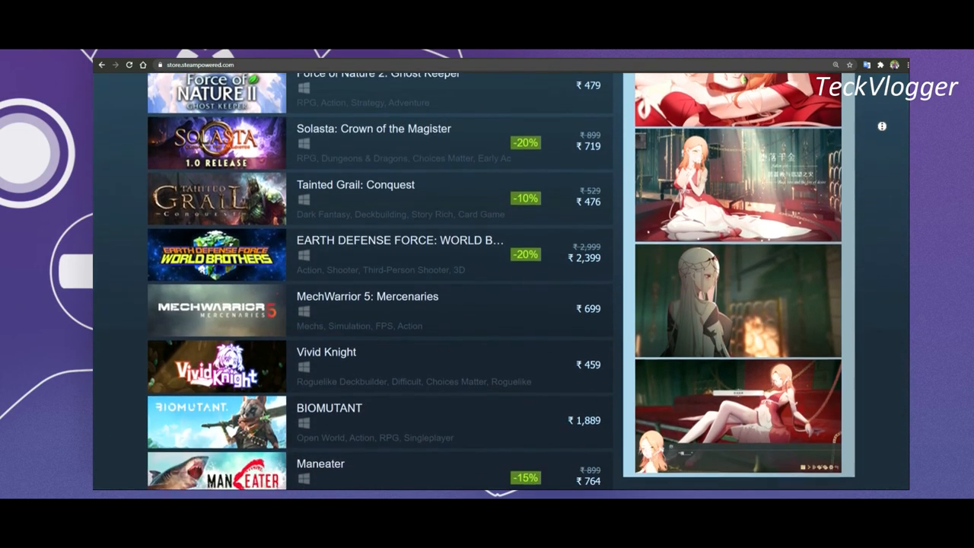
{"action": "scroll", "scroll_direction": "down", "scroll_amount": 3}
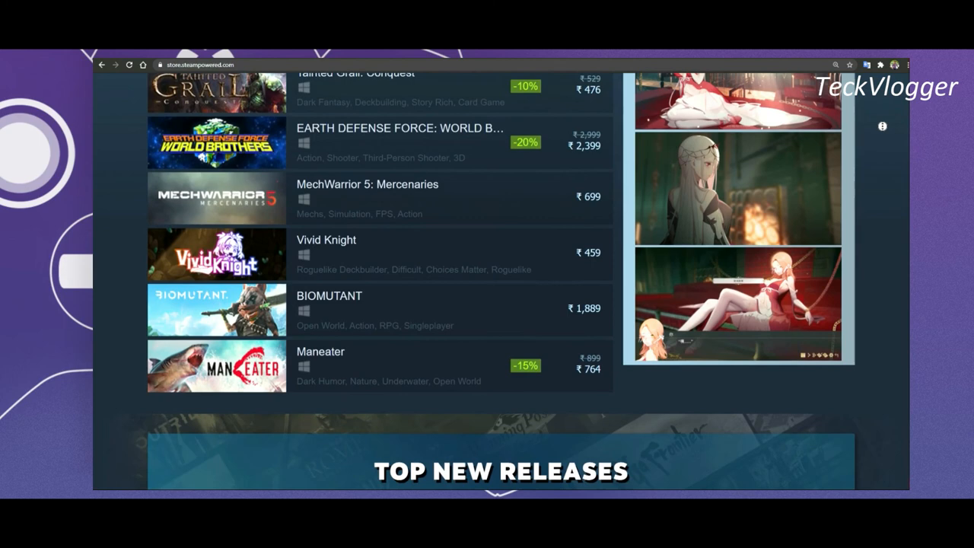